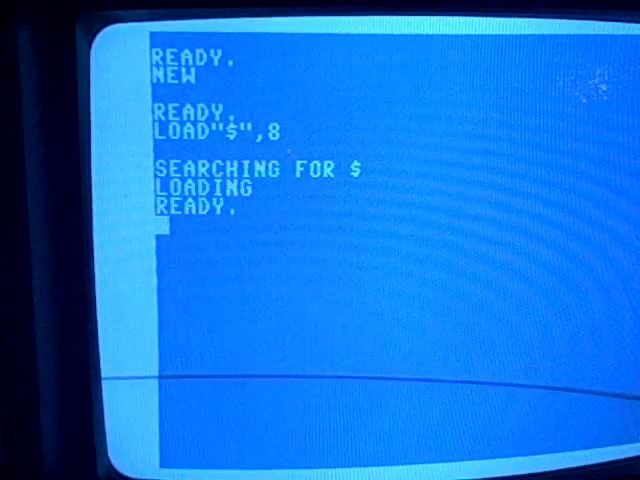
pyautogui.write('LIST')
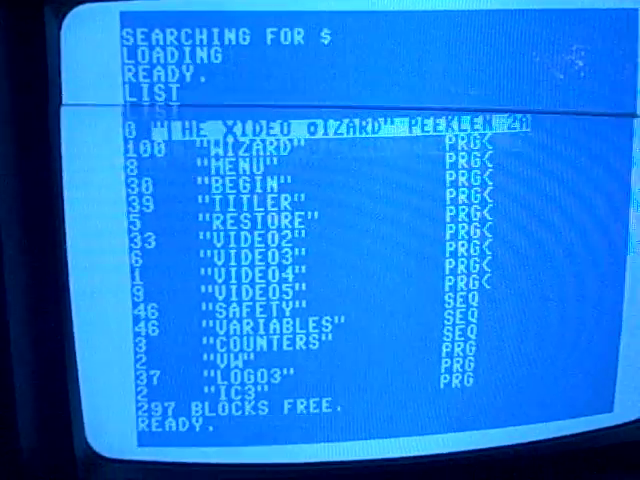